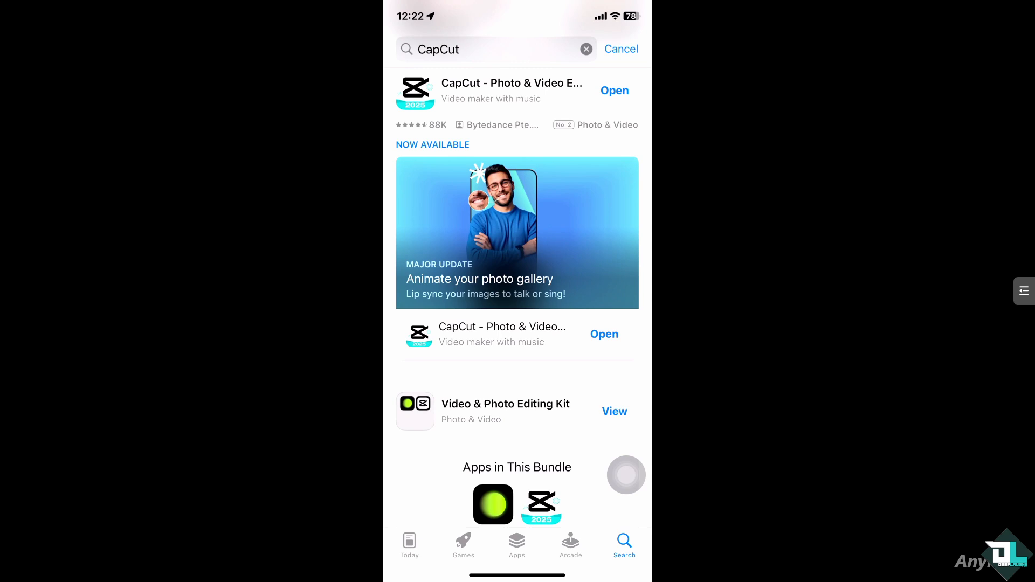
# Step: Launch CapCut from its App Store search results
pyautogui.click(613, 90)
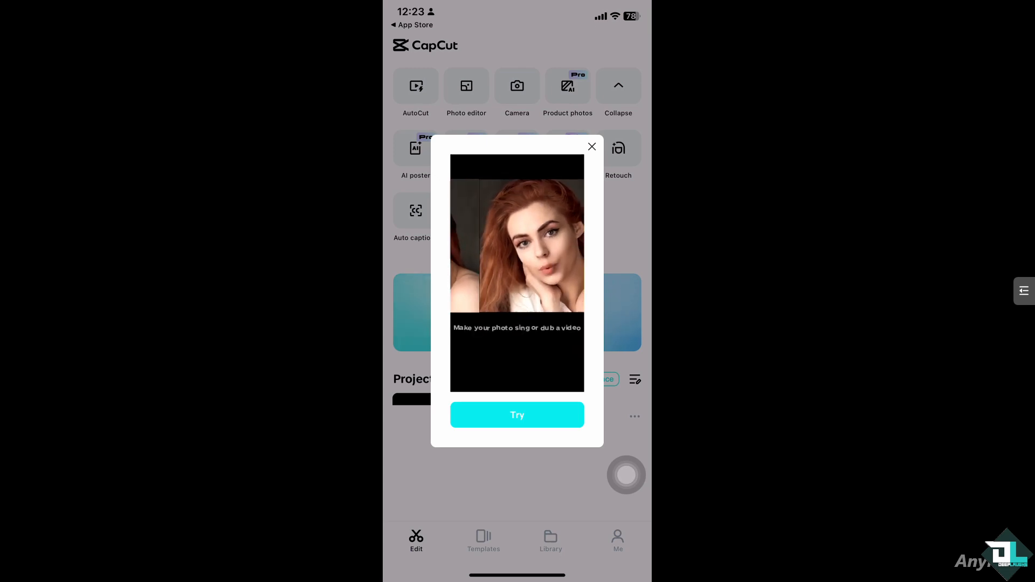
# Step: Dismiss the promo pop-up and add the Thanks For Watching stock clip to a new project
pyautogui.click(591, 146)
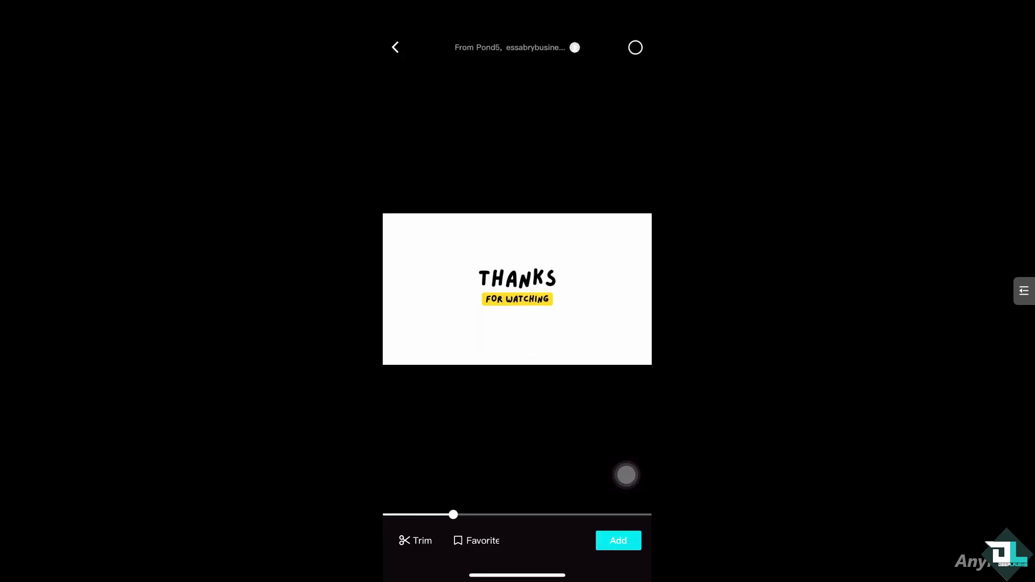
pyautogui.click(616, 541)
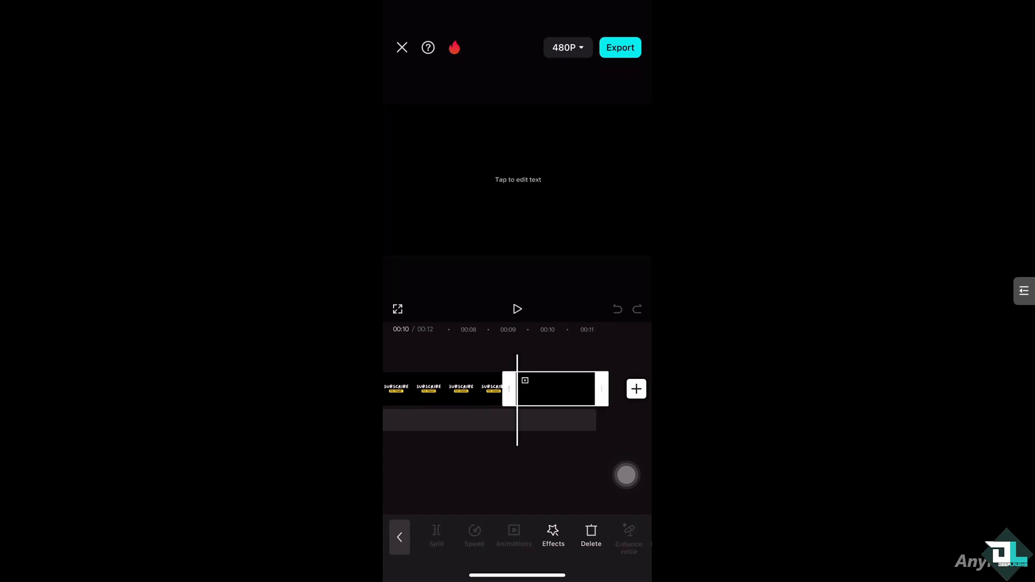
# Step: Deselect the blank end clip and bring up the overlay tools
pyautogui.click(399, 538)
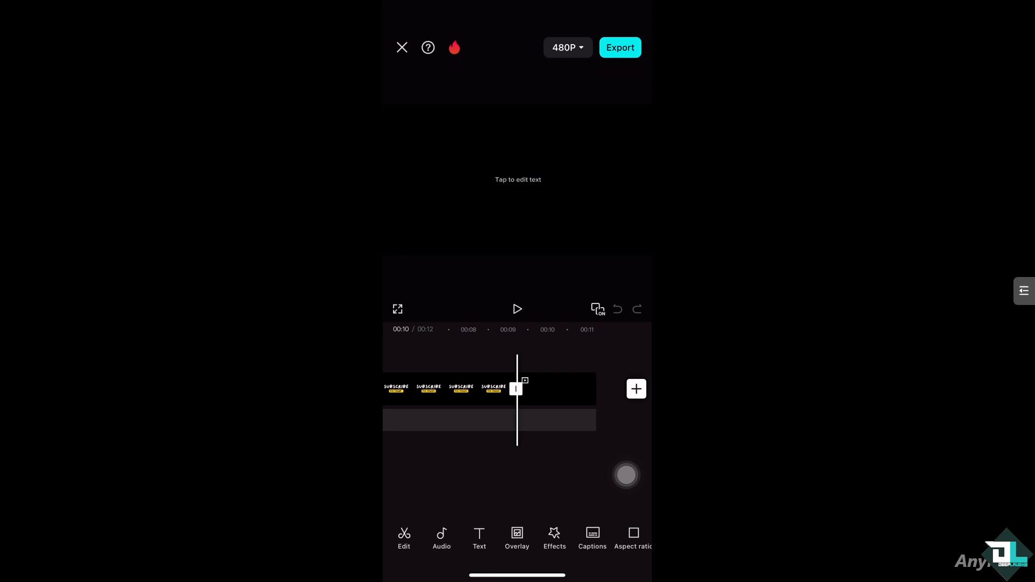
pyautogui.click(553, 389)
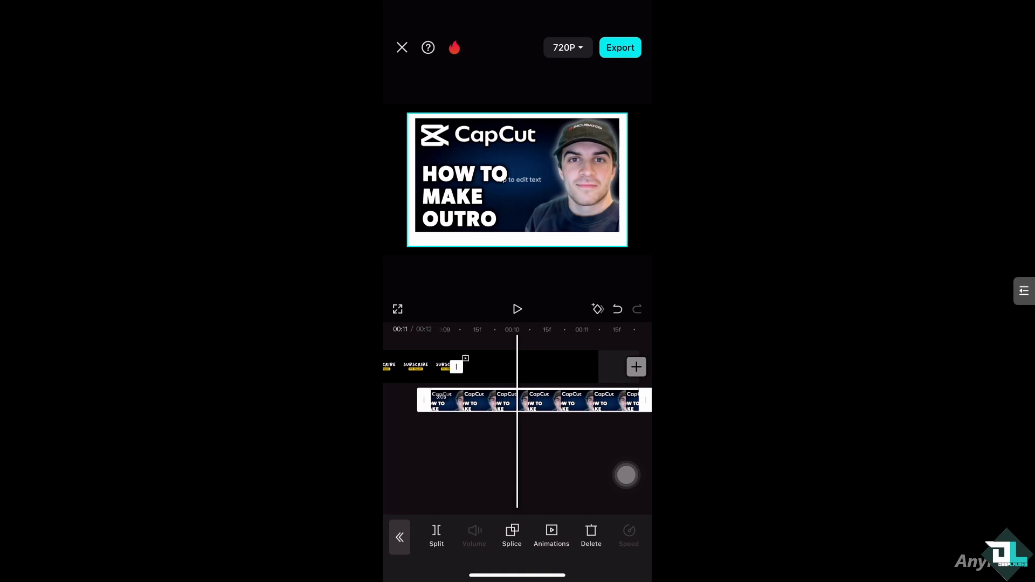
# Step: Select the How To Make Outro overlay and show its animation choices
pyautogui.click(635, 367)
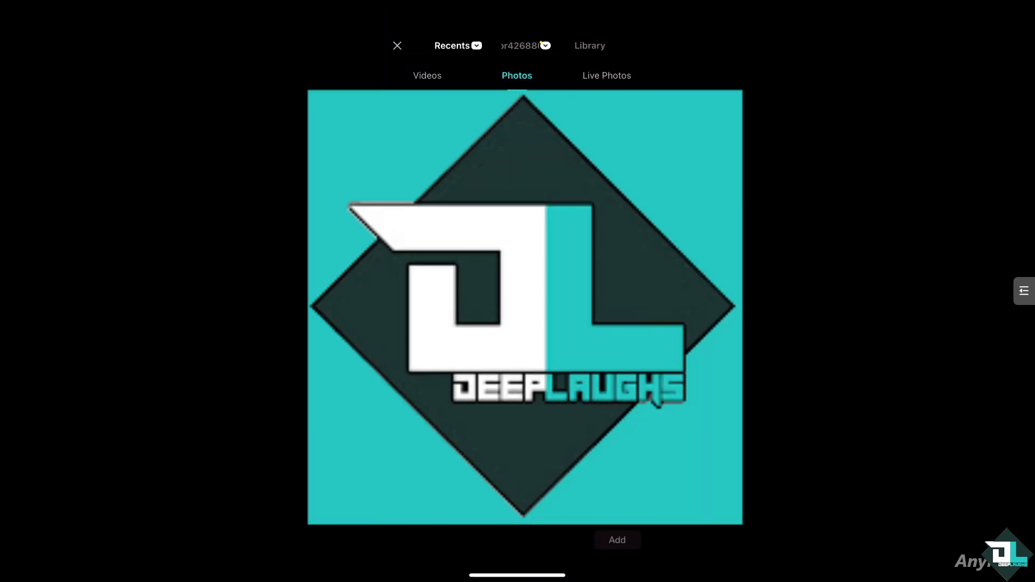
pyautogui.click(617, 540)
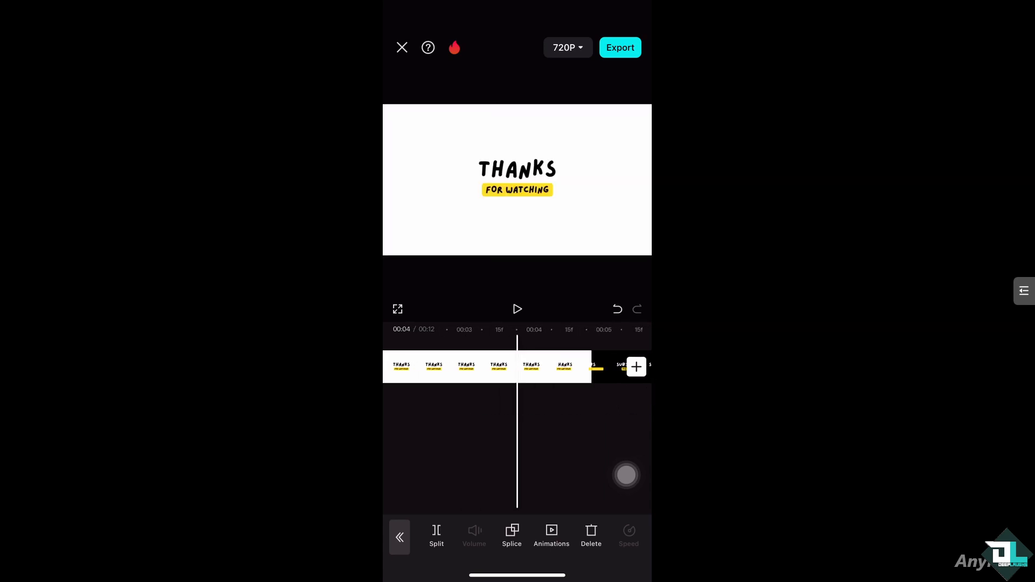
pyautogui.click(517, 309)
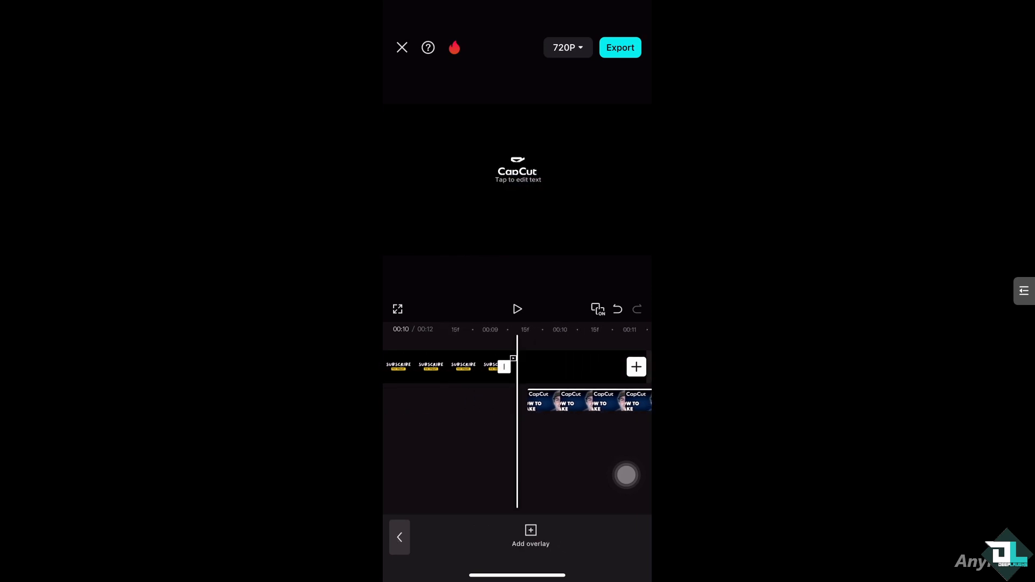
pyautogui.click(568, 400)
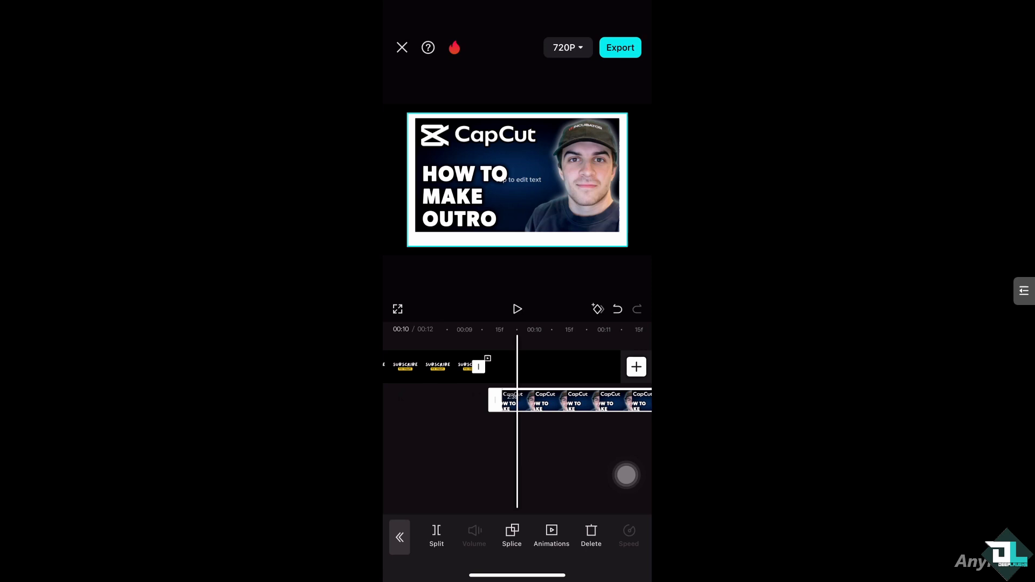
pyautogui.click(550, 535)
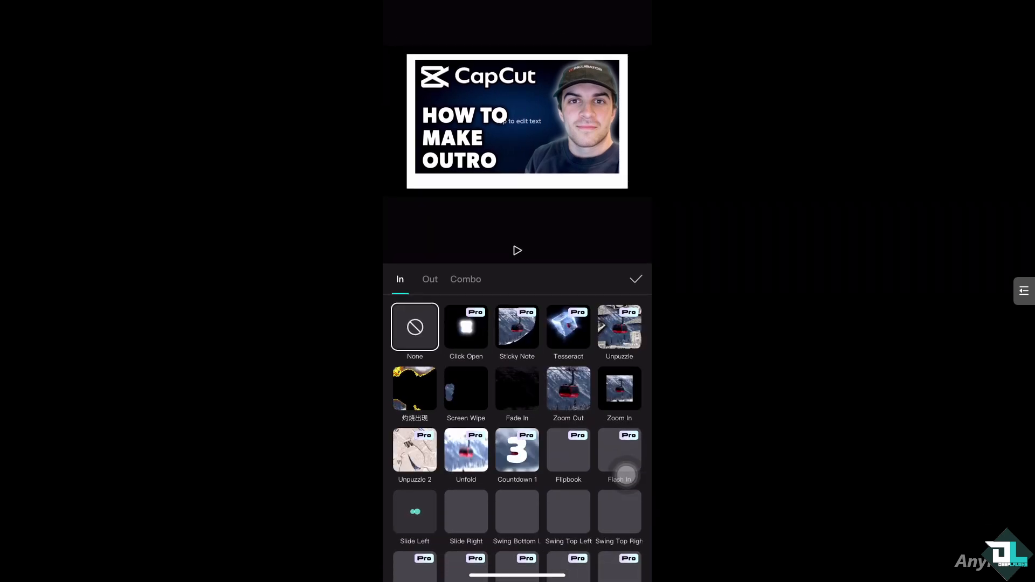
# Step: Try Slide Left, then apply the Fall Right combo animation at 1.8 s
pyautogui.click(414, 391)
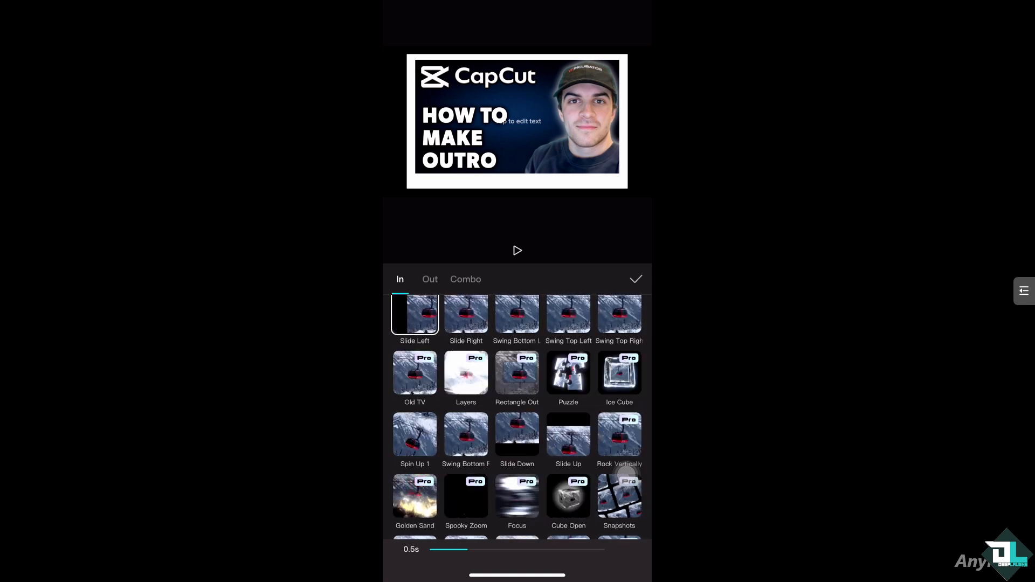
pyautogui.click(465, 279)
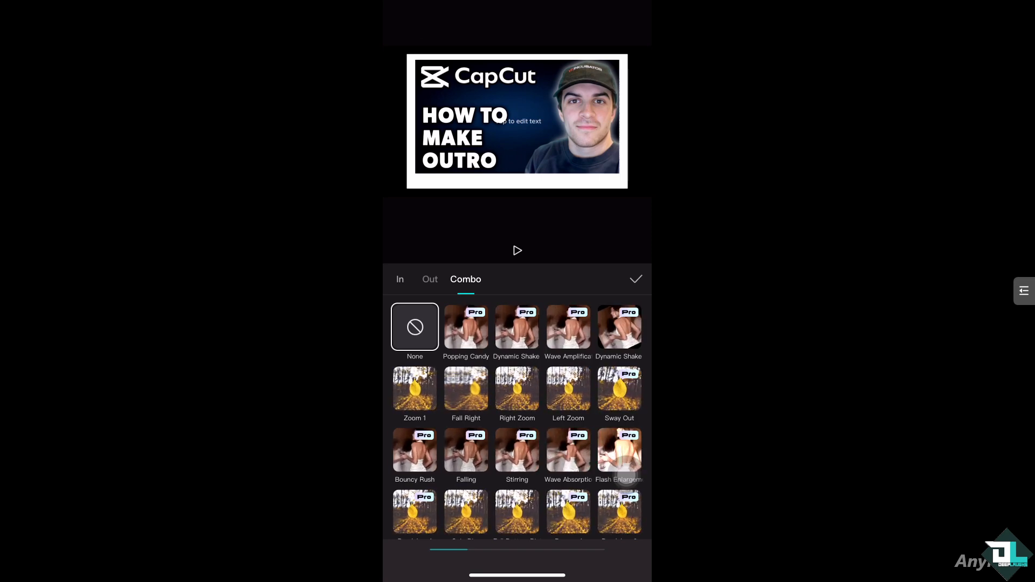
pyautogui.click(465, 363)
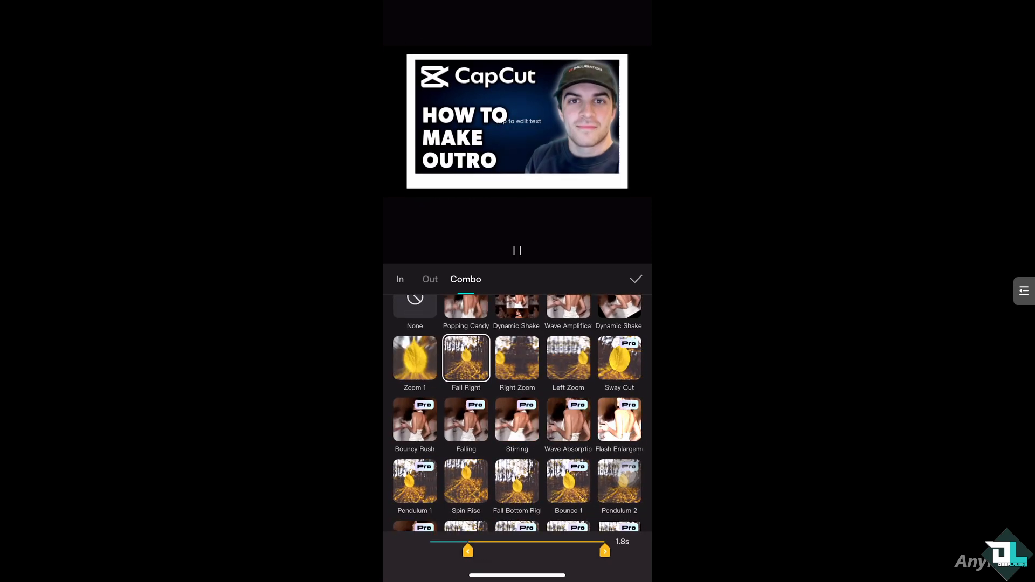
pyautogui.click(634, 279)
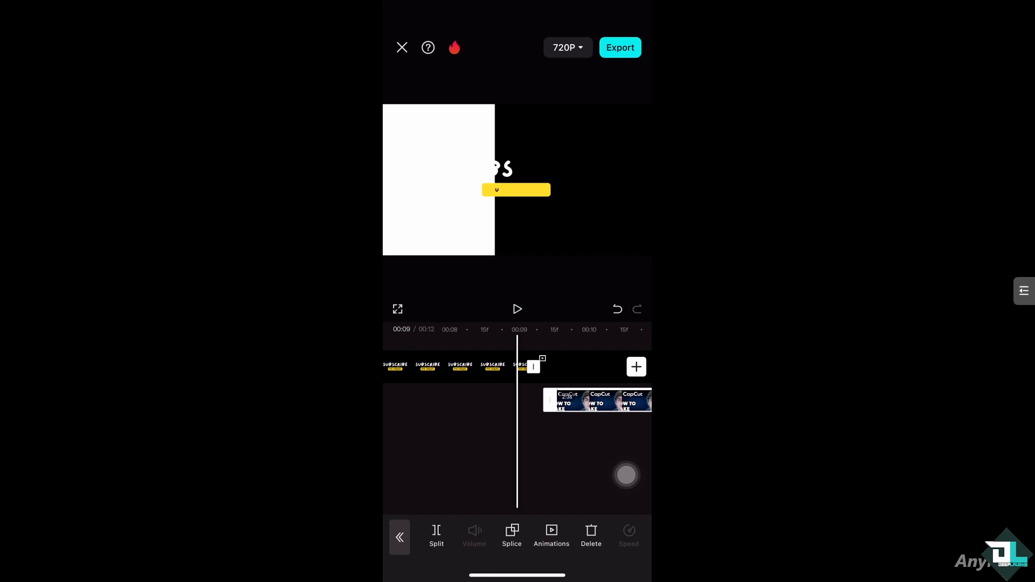
# Step: Delete the How To Make Outro thumbnail overlay from the timeline
pyautogui.click(517, 309)
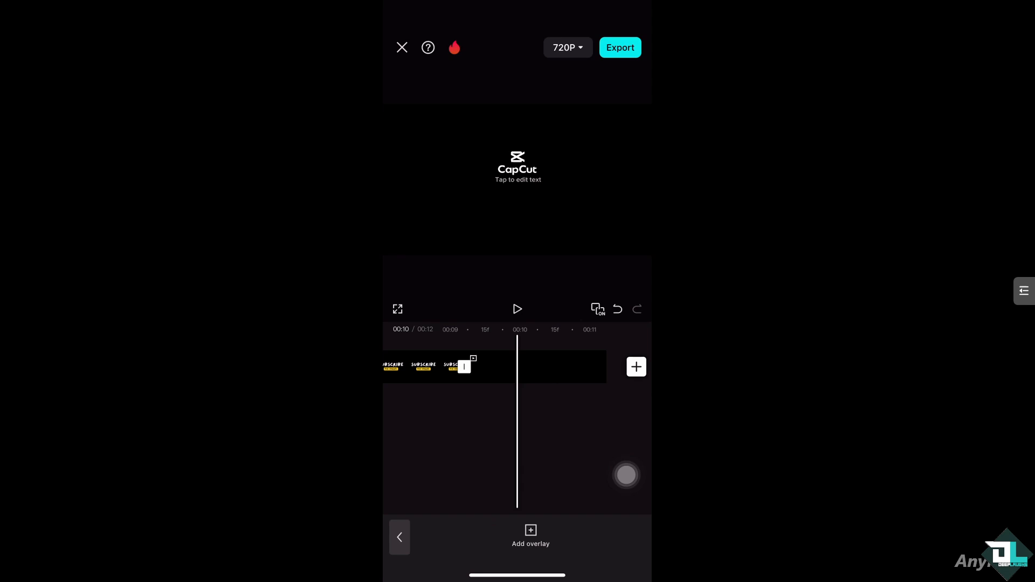
# Step: Preview the cat stock video in the Library and add it as an overlay
pyautogui.click(530, 535)
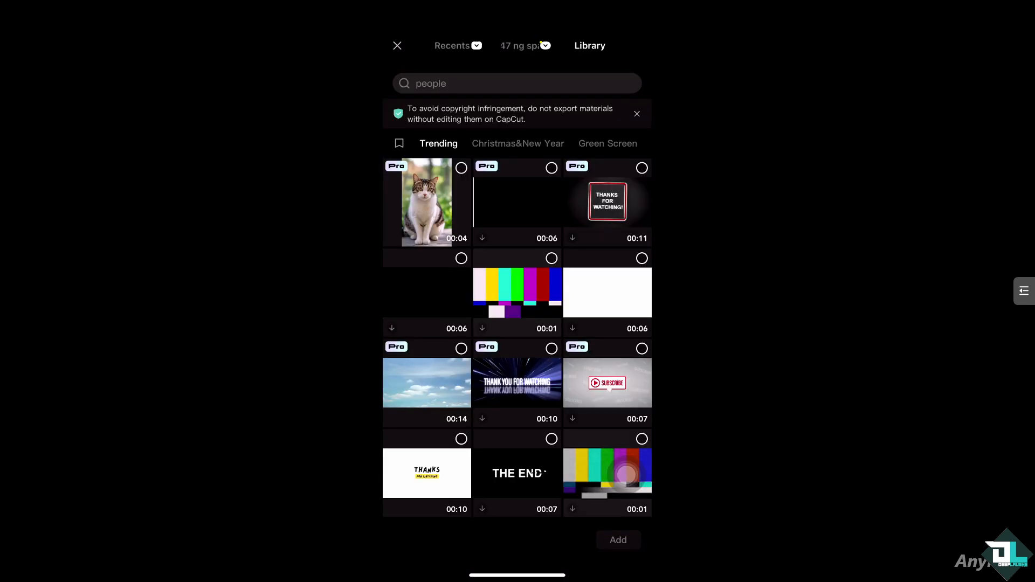
pyautogui.click(426, 202)
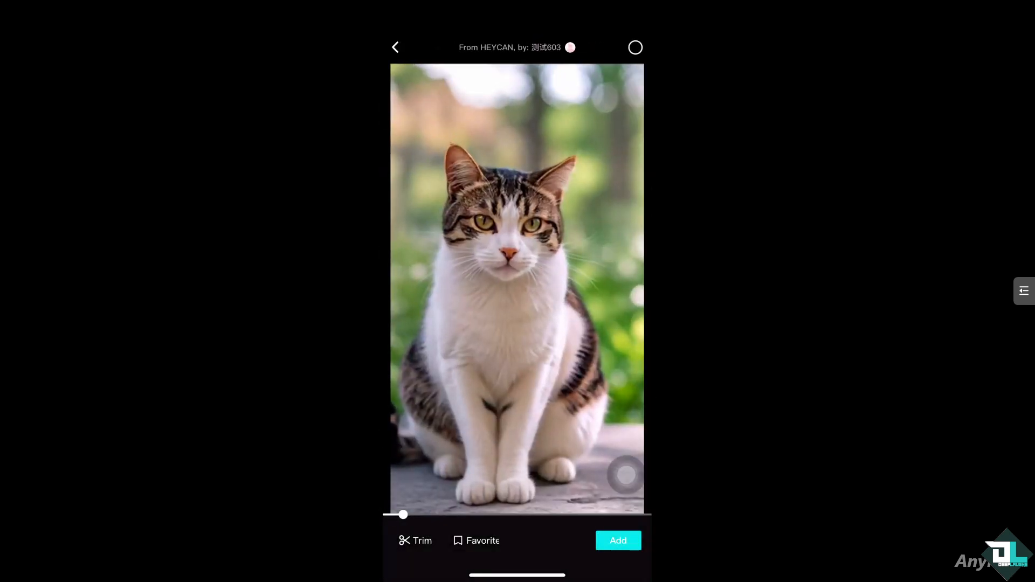
pyautogui.click(617, 540)
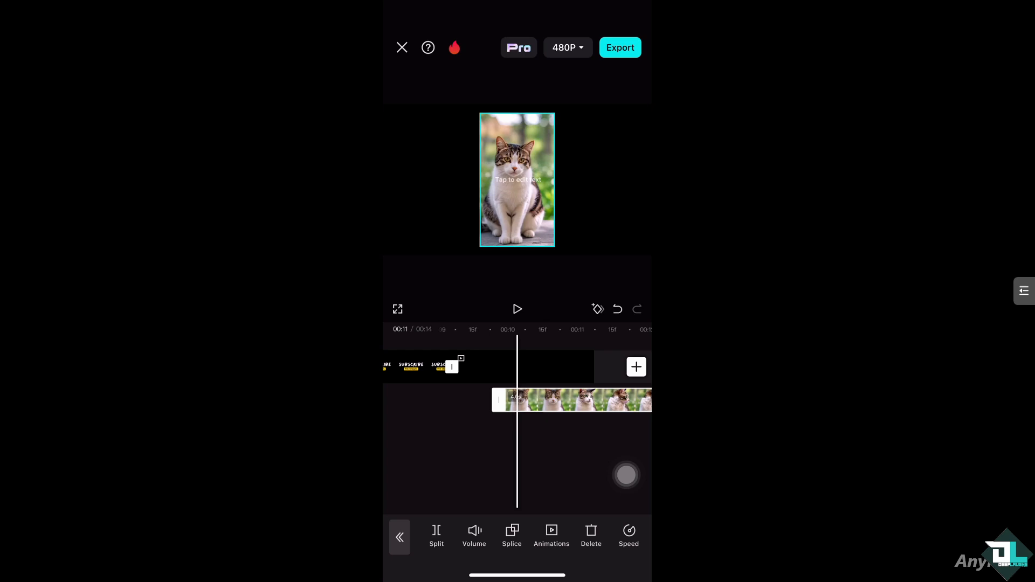